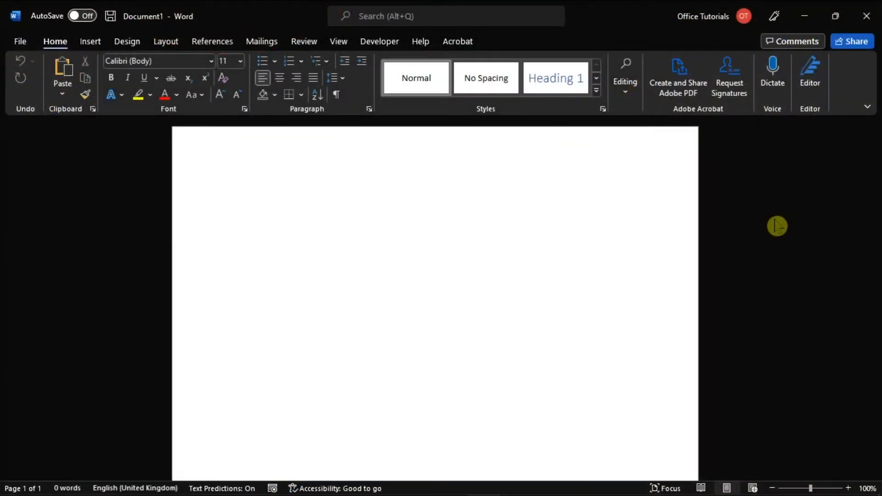
Search Windows for CMD and launch Command Prompt with Run as administrator.
{"action": "left_click", "coordinate": [233, 194]}
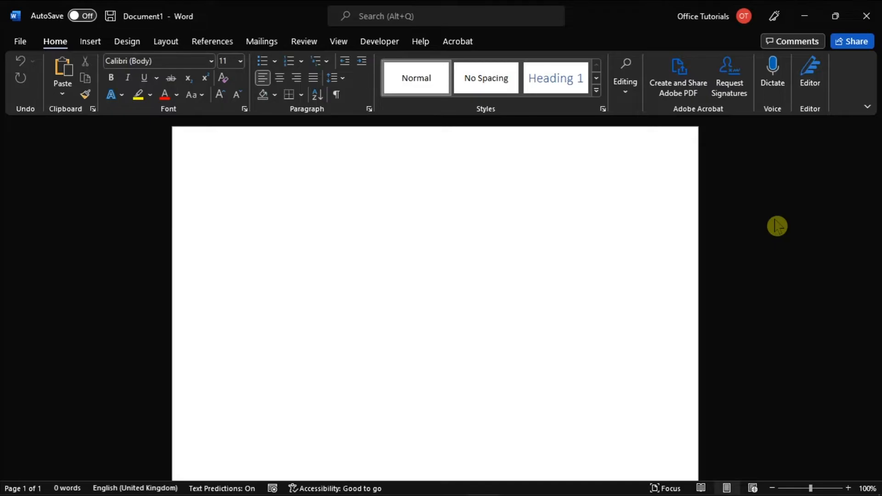
{"action": "left_click", "coordinate": [233, 194]}
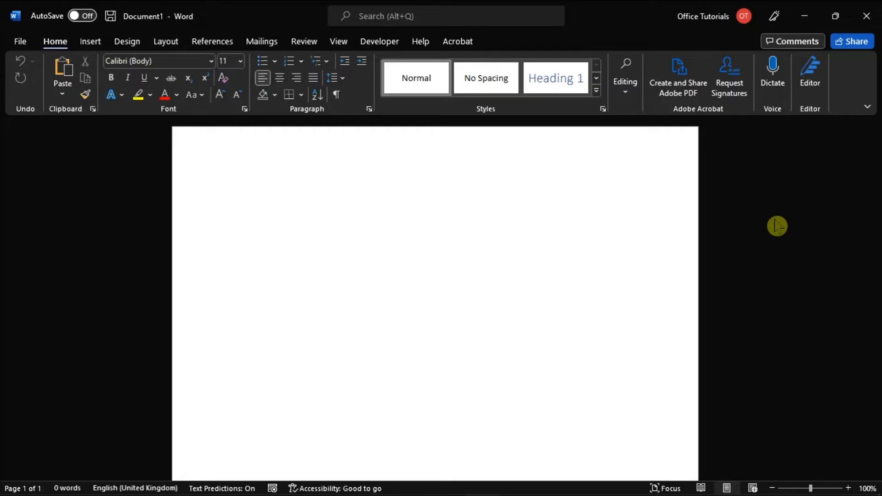
{"action": "left_click", "coordinate": [233, 193]}
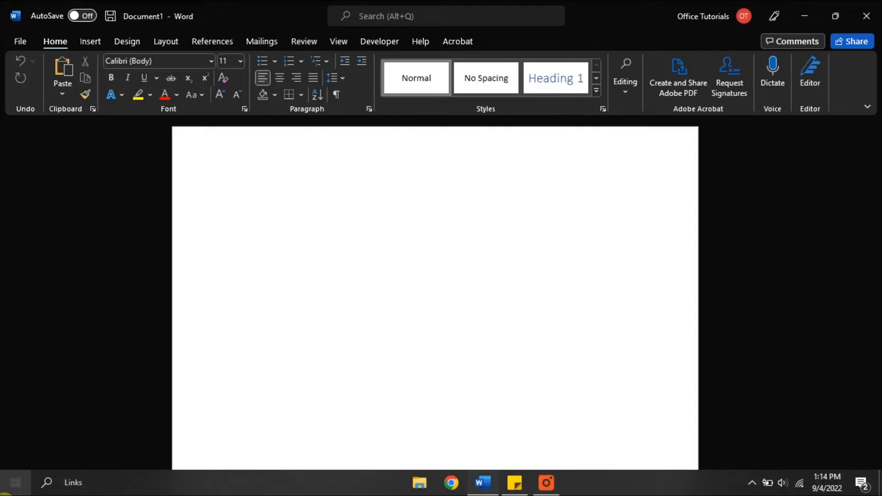
{"action": "type", "text": "CMD"}
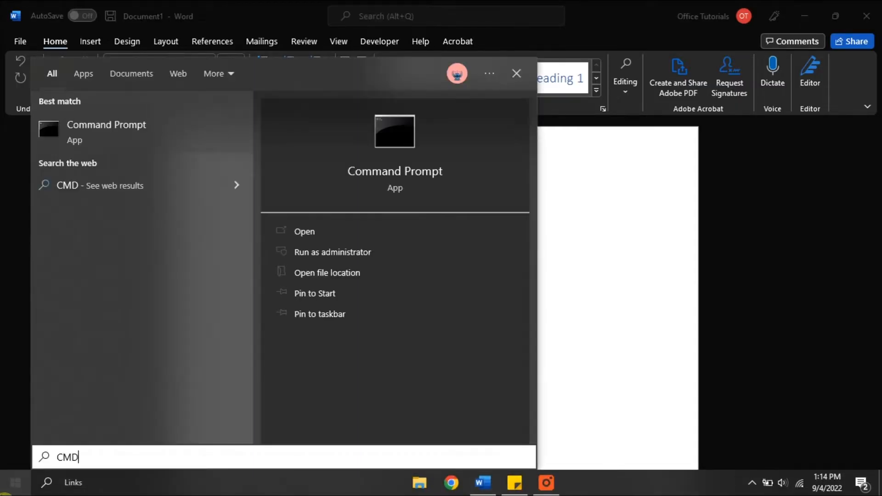
{"action": "right_click", "coordinate": [107, 133]}
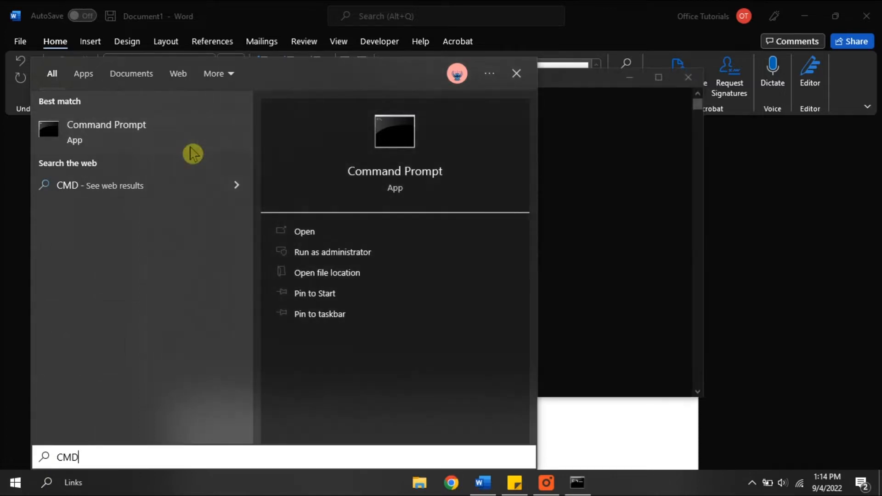
{"action": "left_click", "coordinate": [332, 251]}
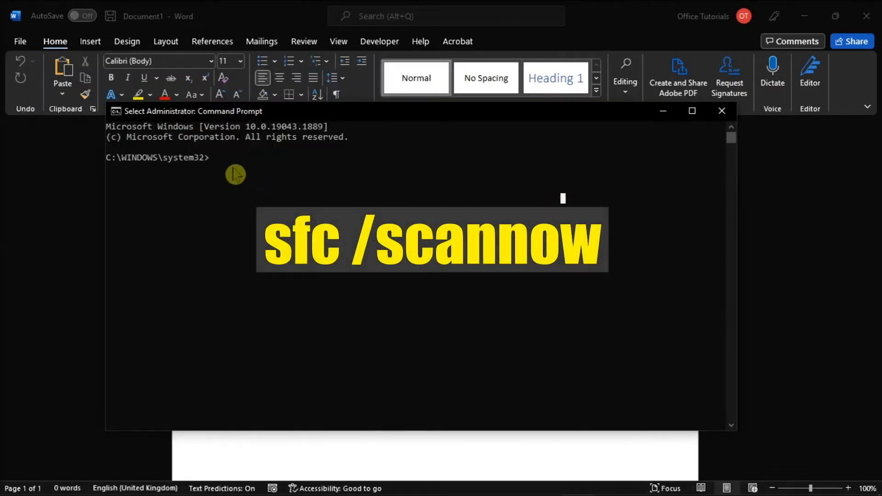
Run the sfc /scannow system file checker scan at the prompt.
{"action": "type", "text": "sfc /scannow"}
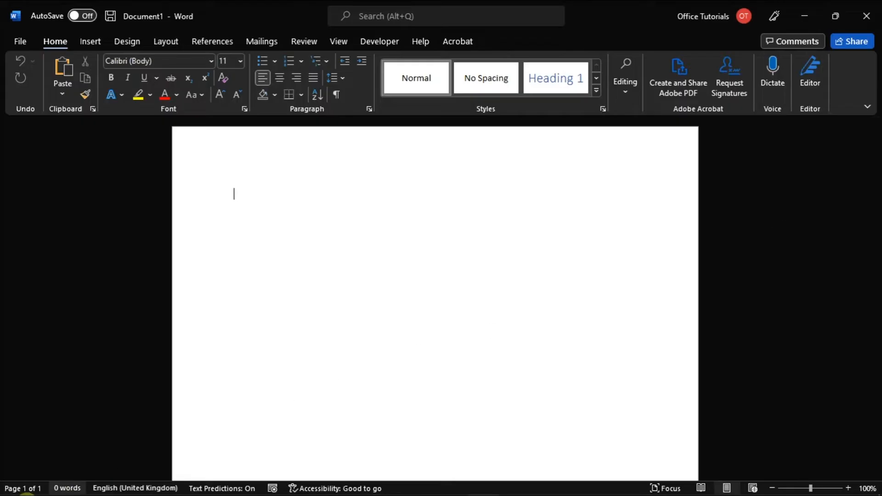
Use the Run dialog to launch winword /safe, opening blank Document2 in Safe Mode.
{"action": "type", "text": "RUN"}
{"action": "type", "text": "winword /safe"}
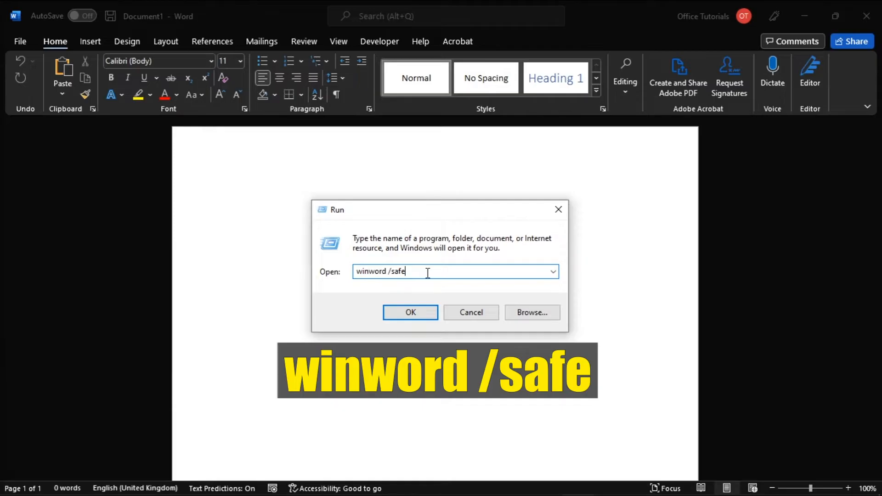
{"action": "left_click", "coordinate": [410, 313]}
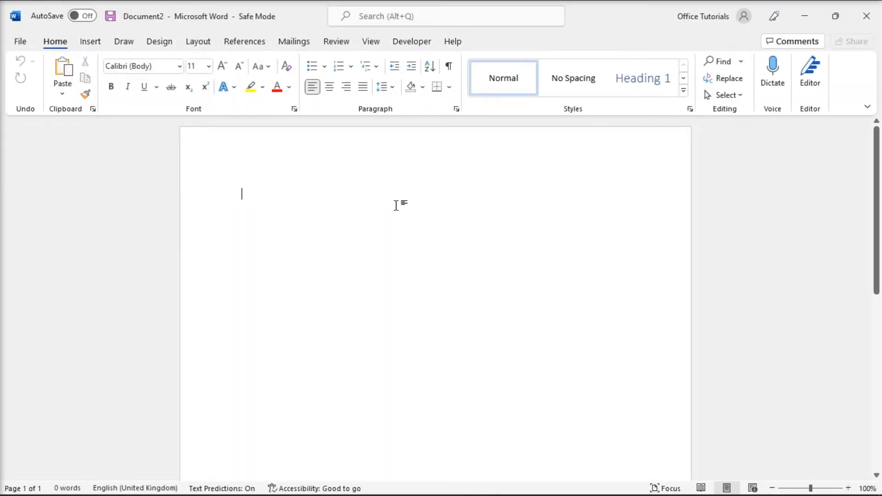
{"action": "mouse_move", "coordinate": [481, 311]}
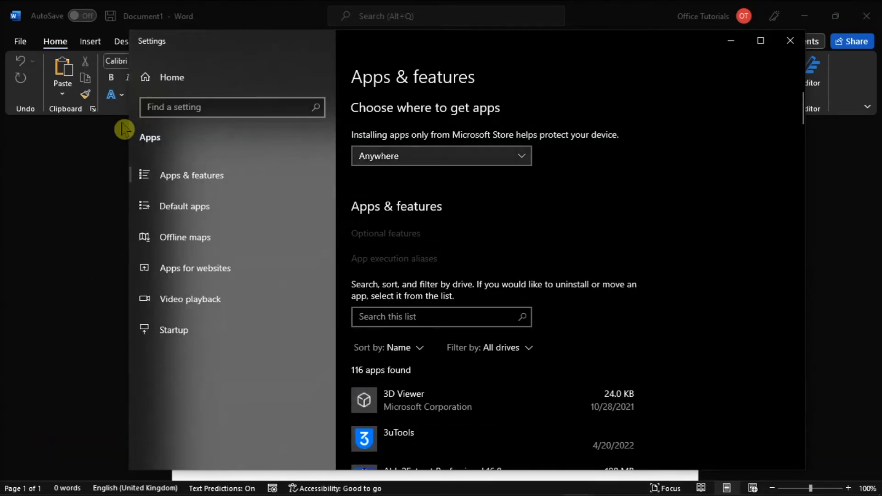
Modify Microsoft 365 Apps in Apps & features and start a Quick Repair.
{"action": "scroll", "scroll_direction": "down", "scroll_amount": 3}
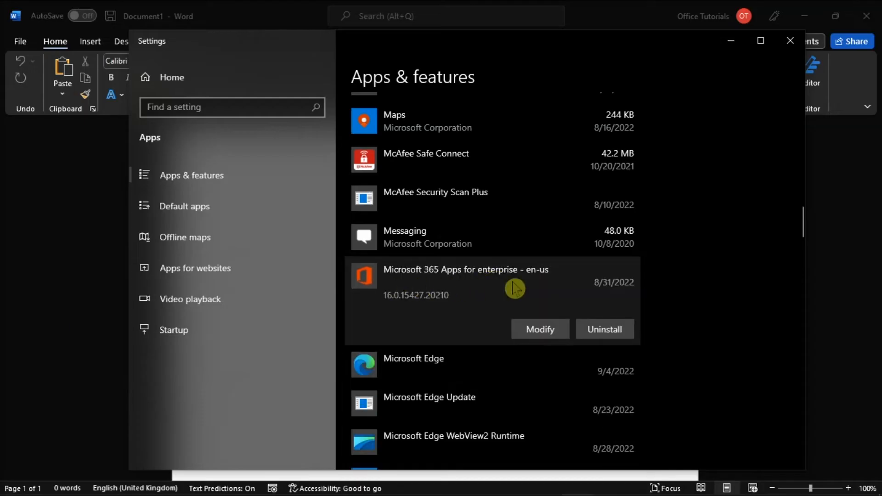
{"action": "left_click", "coordinate": [539, 329]}
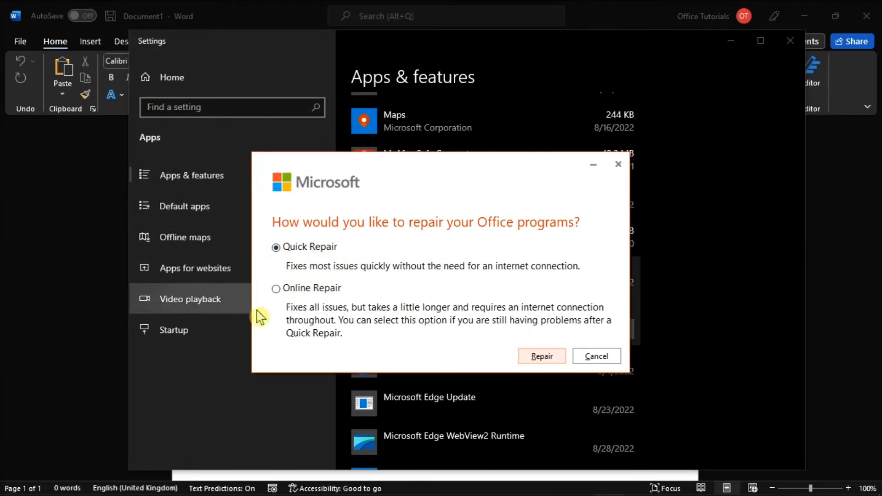
{"action": "left_click", "coordinate": [277, 288]}
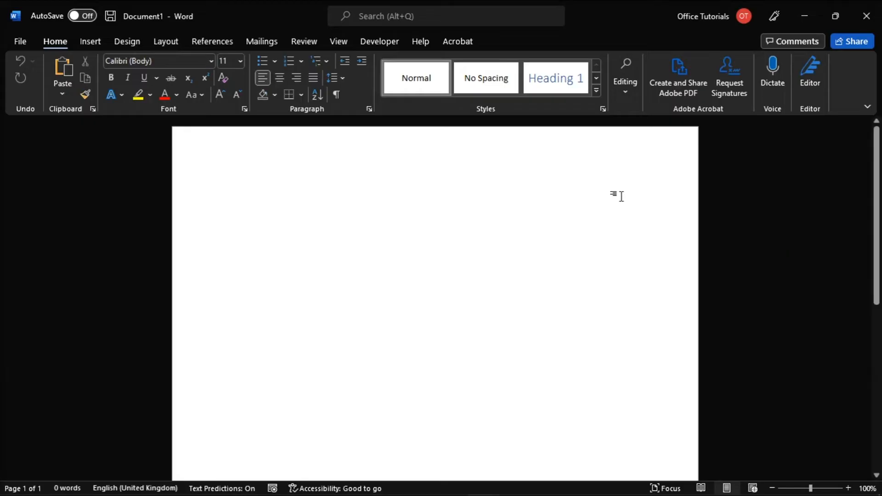
{"action": "left_click", "coordinate": [20, 41]}
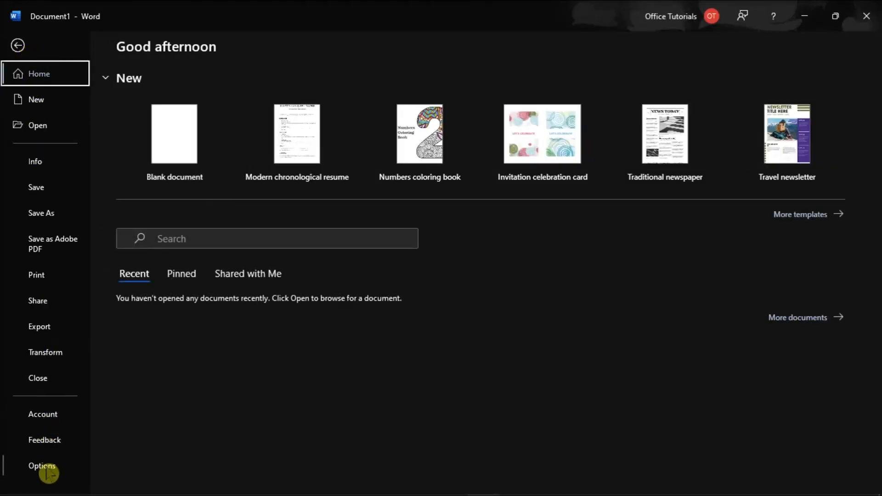
{"action": "left_click", "coordinate": [41, 465]}
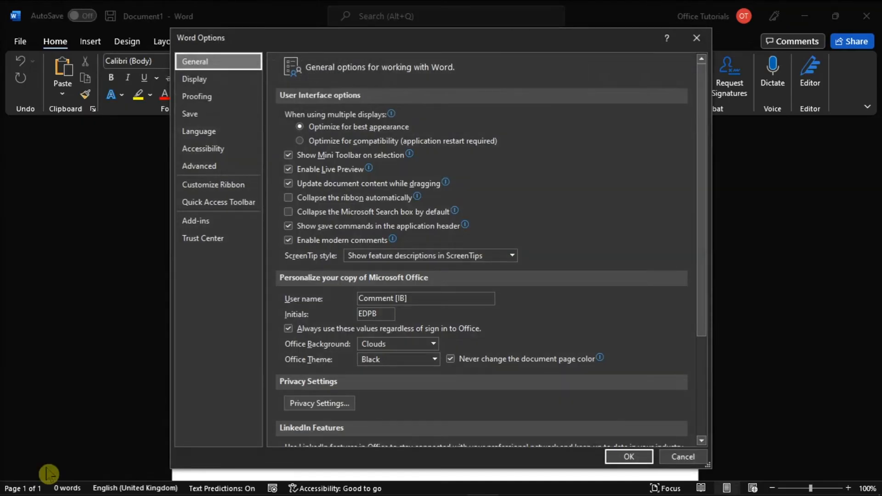
{"action": "mouse_move", "coordinate": [217, 220]}
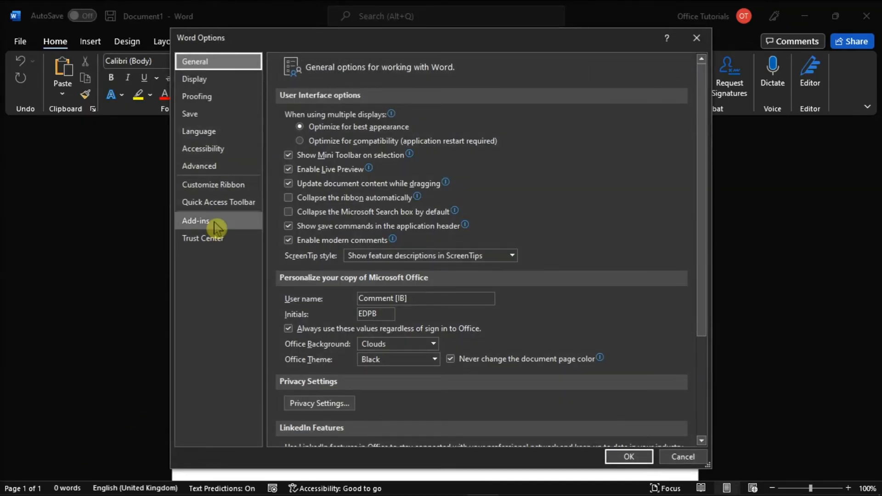
{"action": "left_click", "coordinate": [196, 221]}
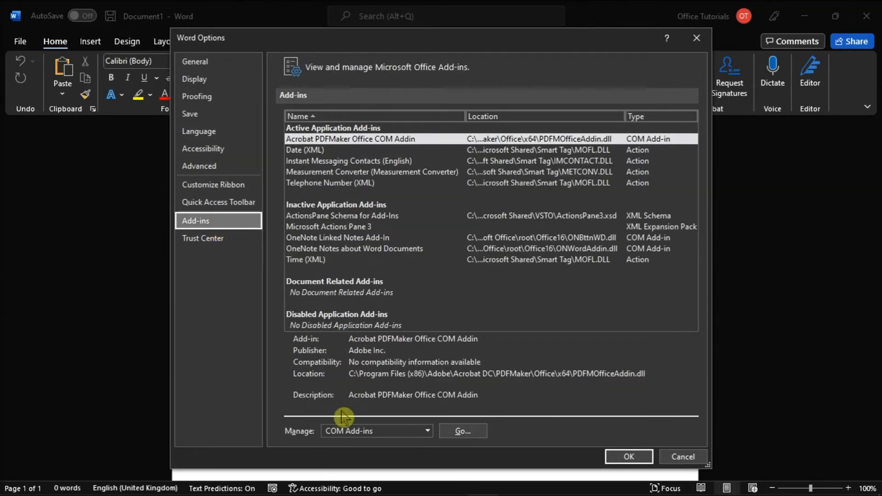
{"action": "left_click", "coordinate": [426, 431]}
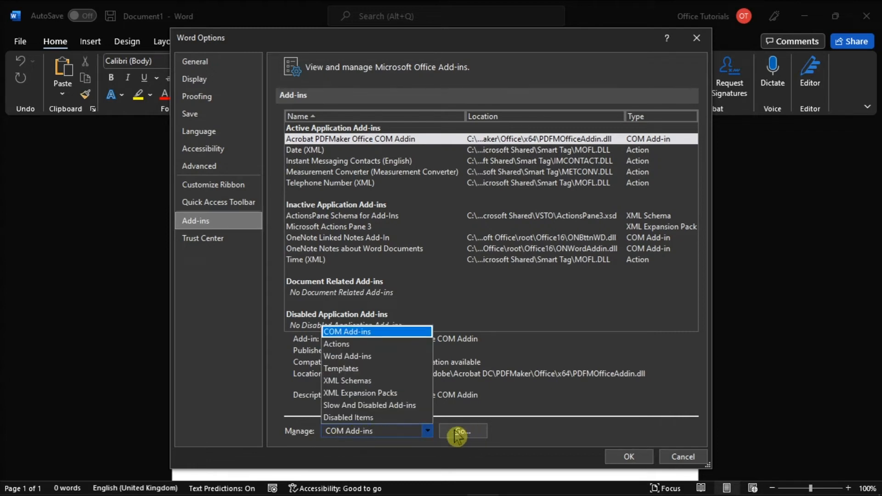
{"action": "left_click", "coordinate": [462, 431]}
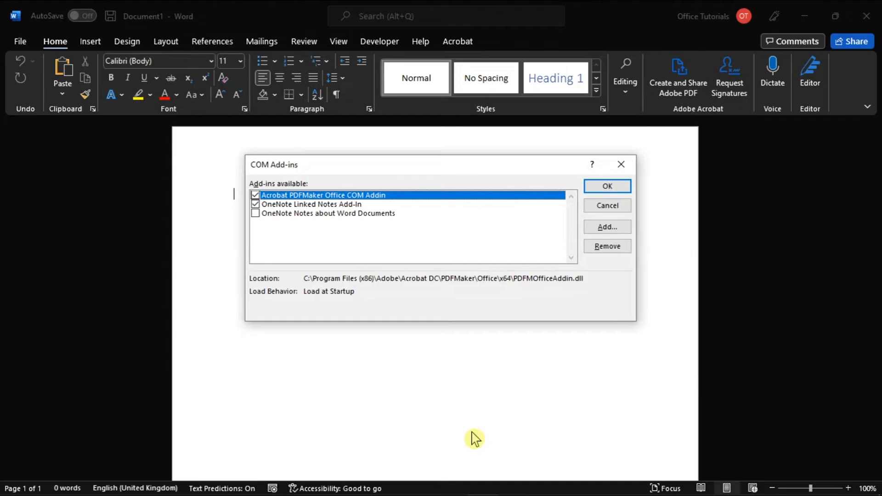
{"action": "mouse_move", "coordinate": [361, 243]}
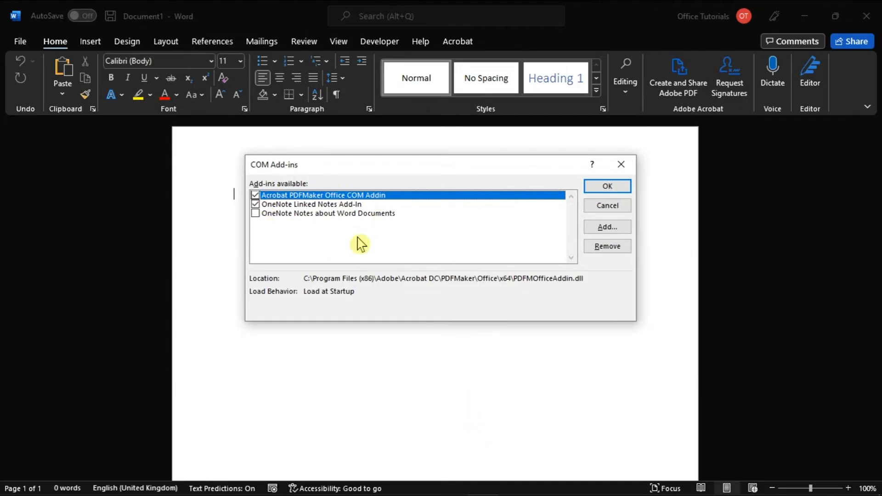
{"action": "mouse_move", "coordinate": [411, 240]}
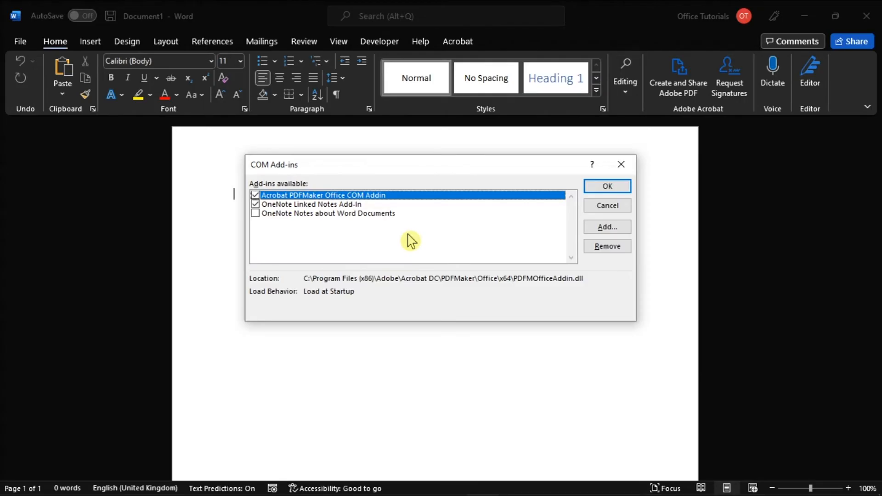
{"action": "left_click", "coordinate": [607, 187]}
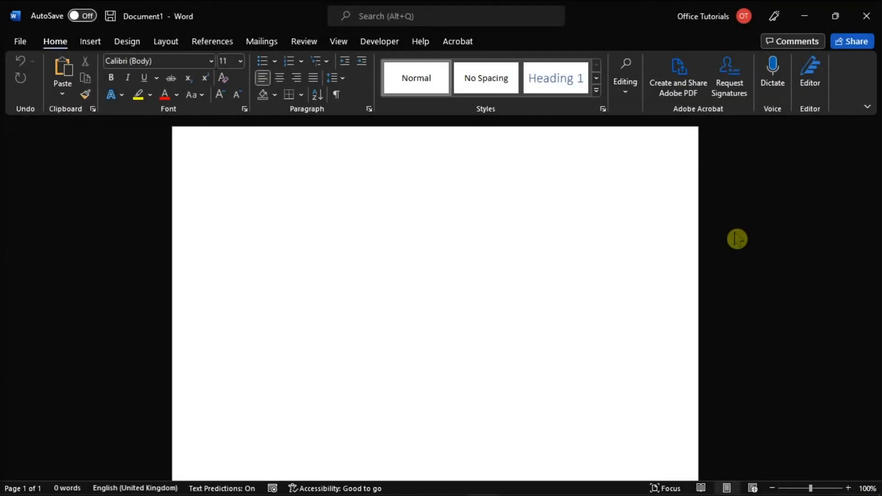
From Add or remove programs, uninstall Microsoft 365 Apps for enterprise - en-us.
{"action": "left_click", "coordinate": [234, 194]}
{"action": "type", "text": "APS"}
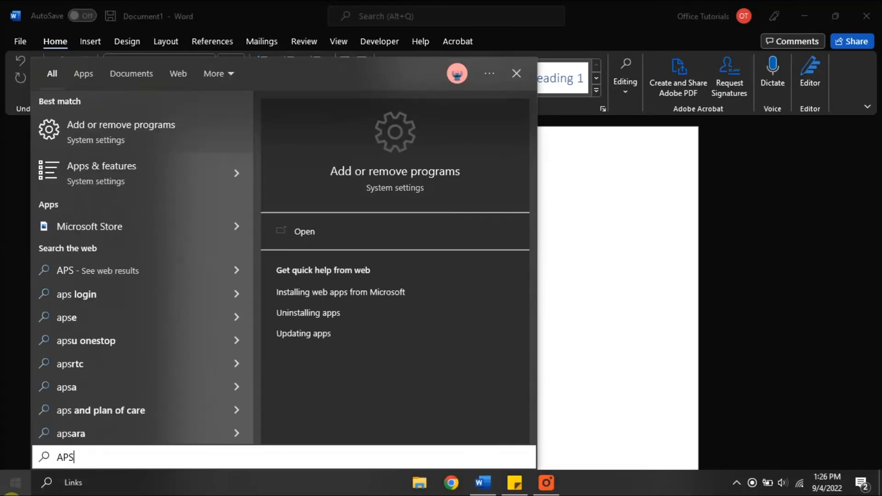
{"action": "left_click", "coordinate": [515, 74]}
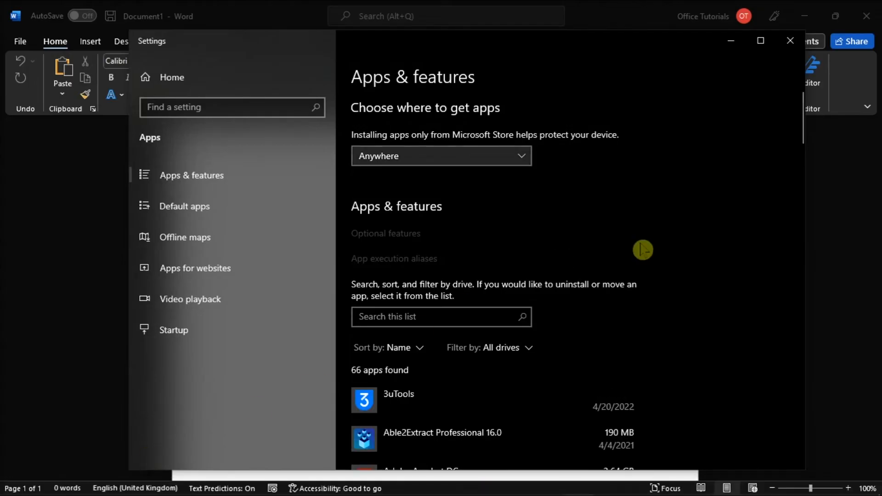
{"action": "scroll", "scroll_direction": "down", "scroll_amount": 3}
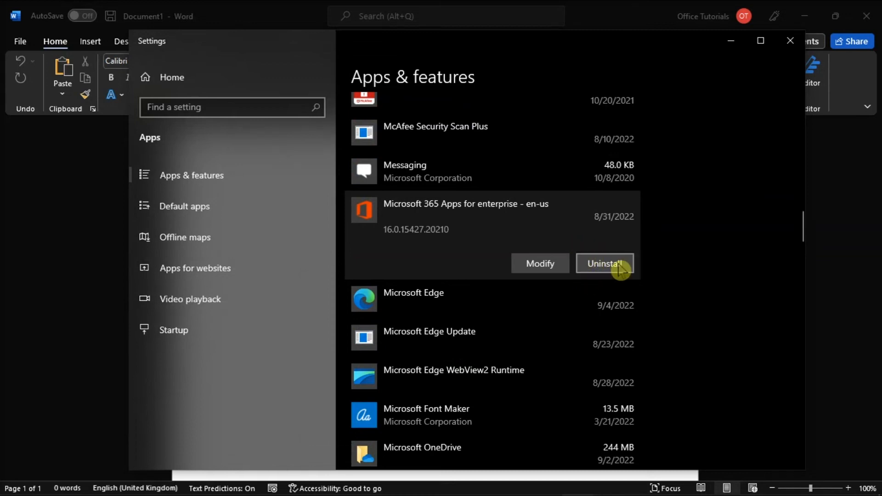
{"action": "mouse_move", "coordinate": [633, 269]}
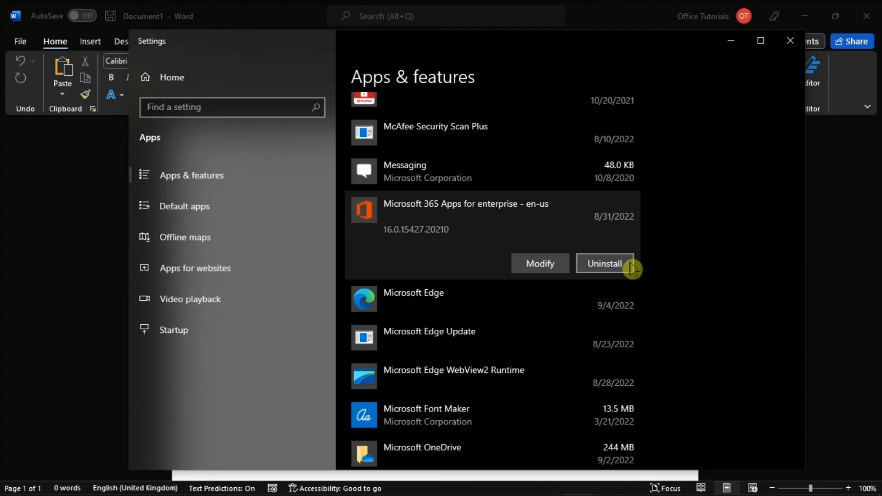
{"action": "left_click", "coordinate": [790, 40]}
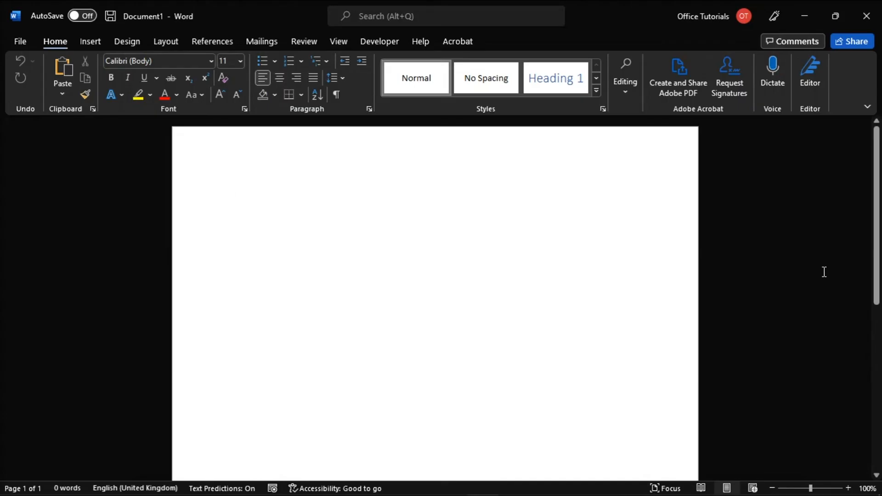
{"action": "left_click", "coordinate": [234, 194]}
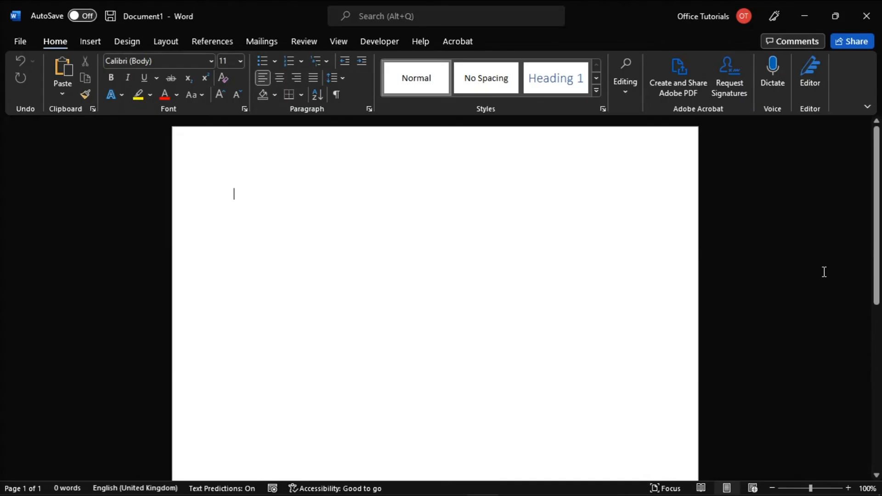